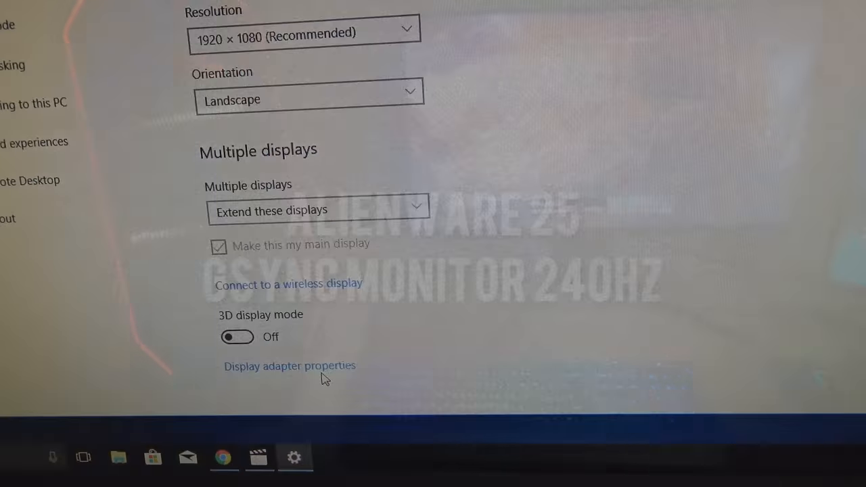
# Show the GTX 1080 adapter's full mode list with 1920 by 1080, True Colour, 240 Hertz chosen
pyautogui.click(290, 366)
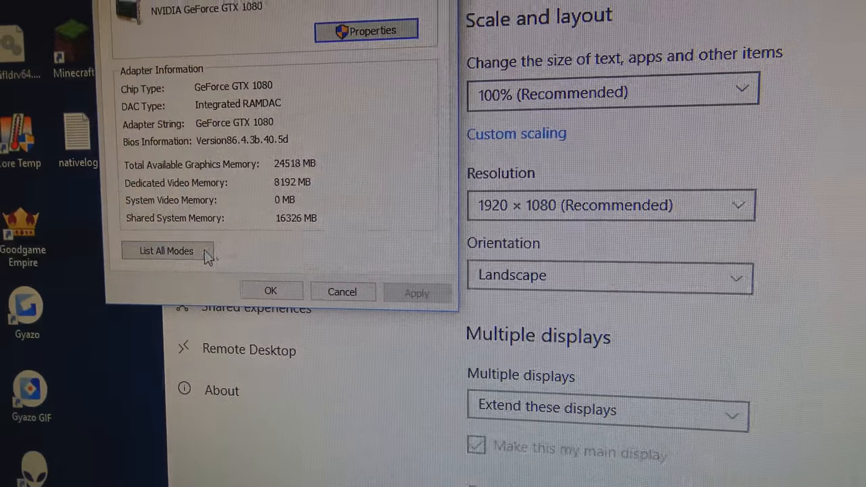
pyautogui.click(165, 250)
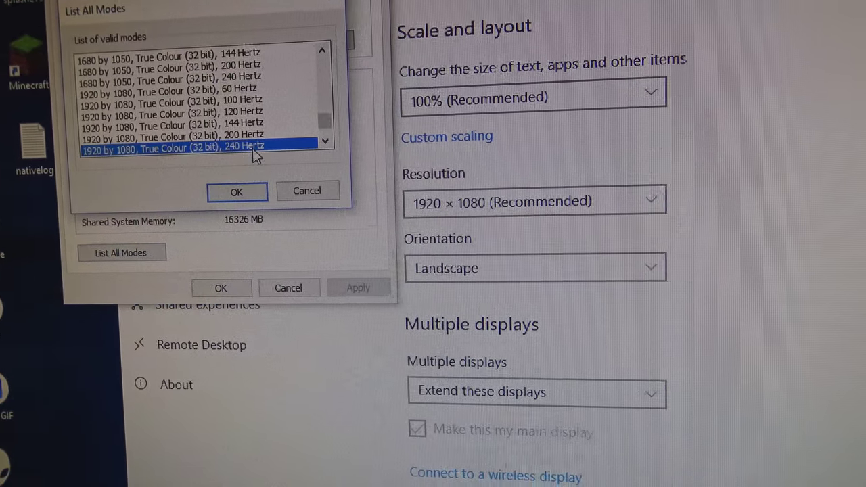